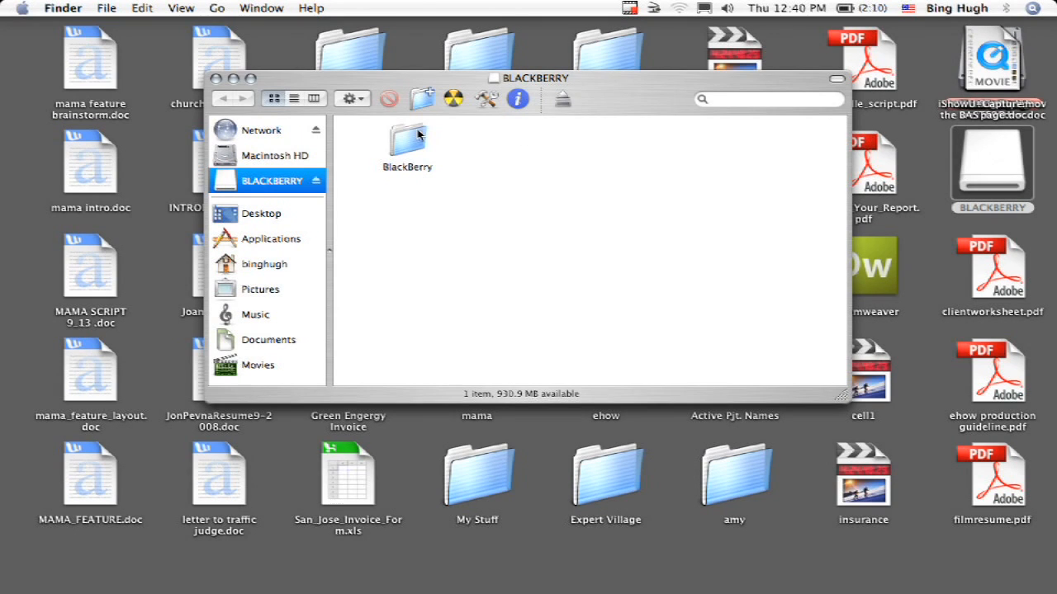
- Open BlackBerry, then pictures, on the BLACKBERRY drive to list its JPEG photos
double_click(406, 142)
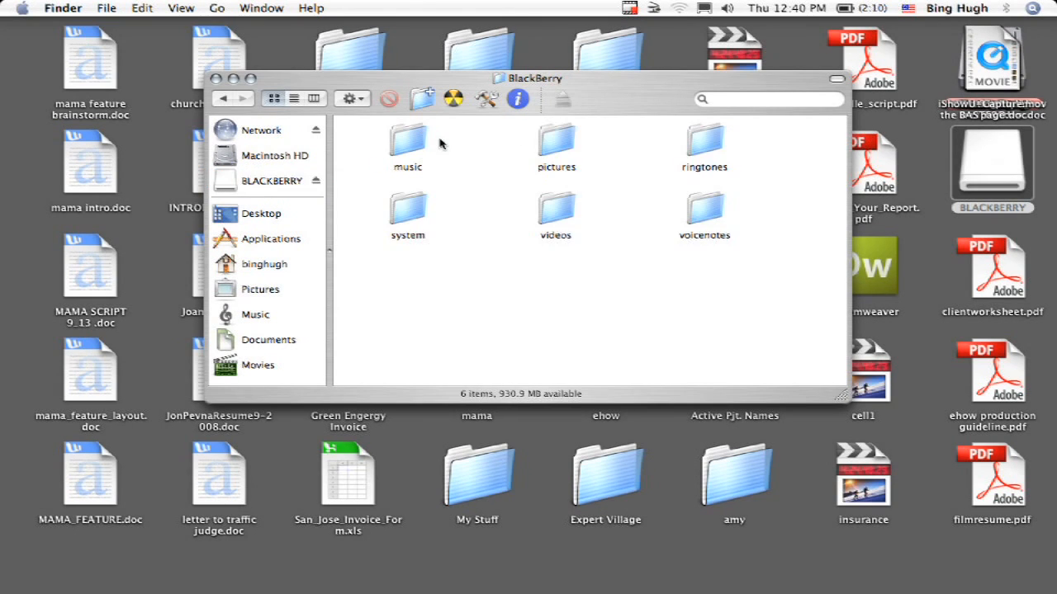
mouse_move(584, 145)
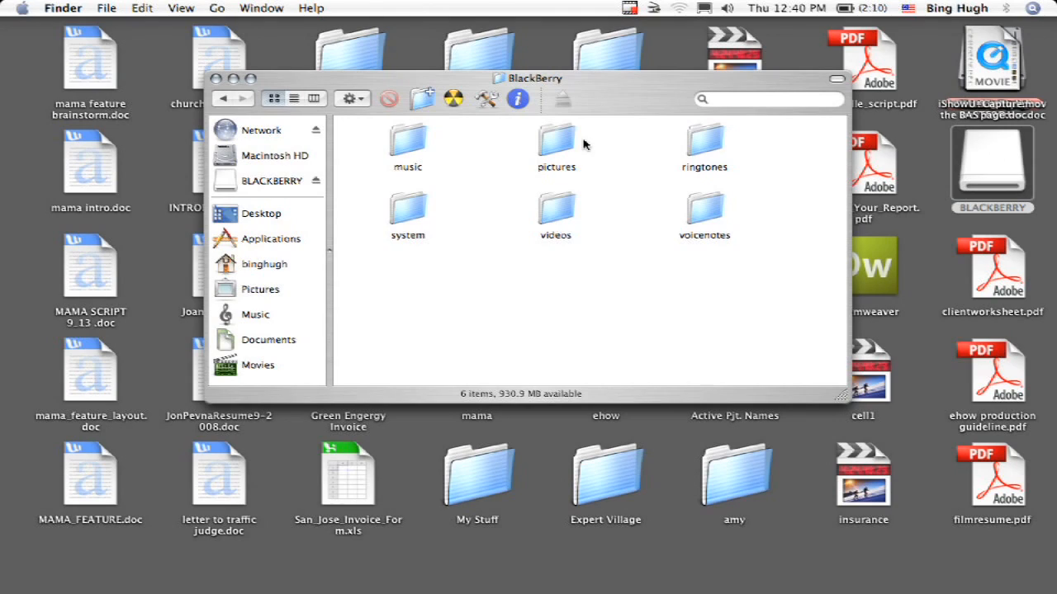
double_click(555, 140)
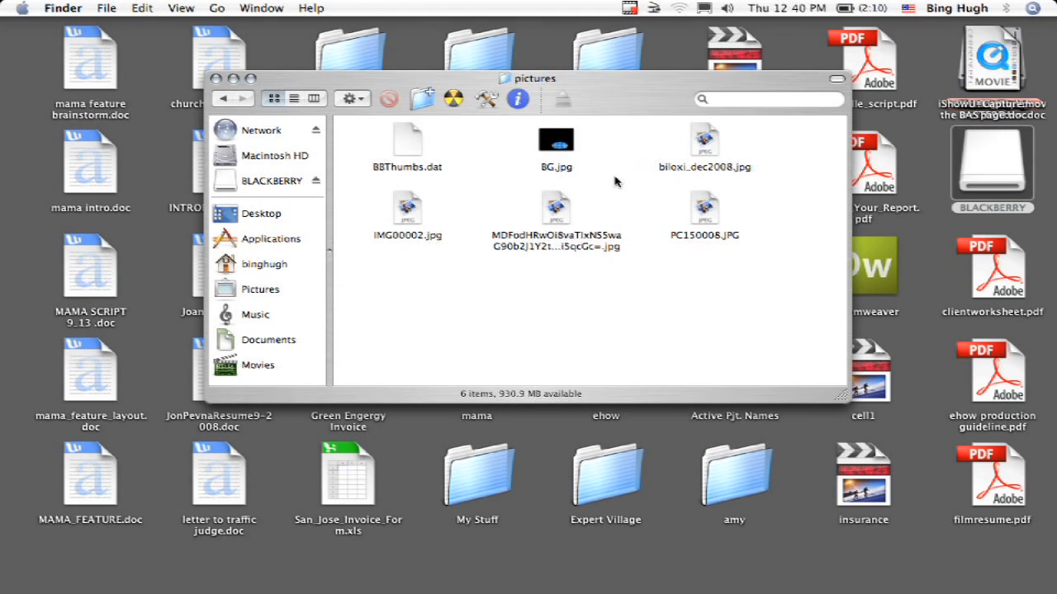
mouse_move(712, 132)
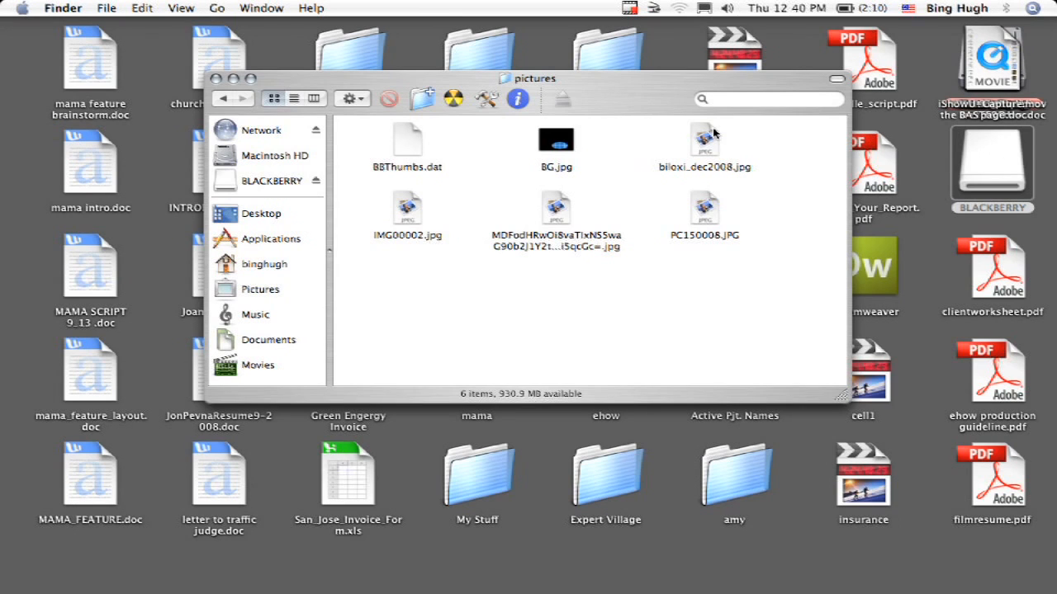
mouse_move(705, 147)
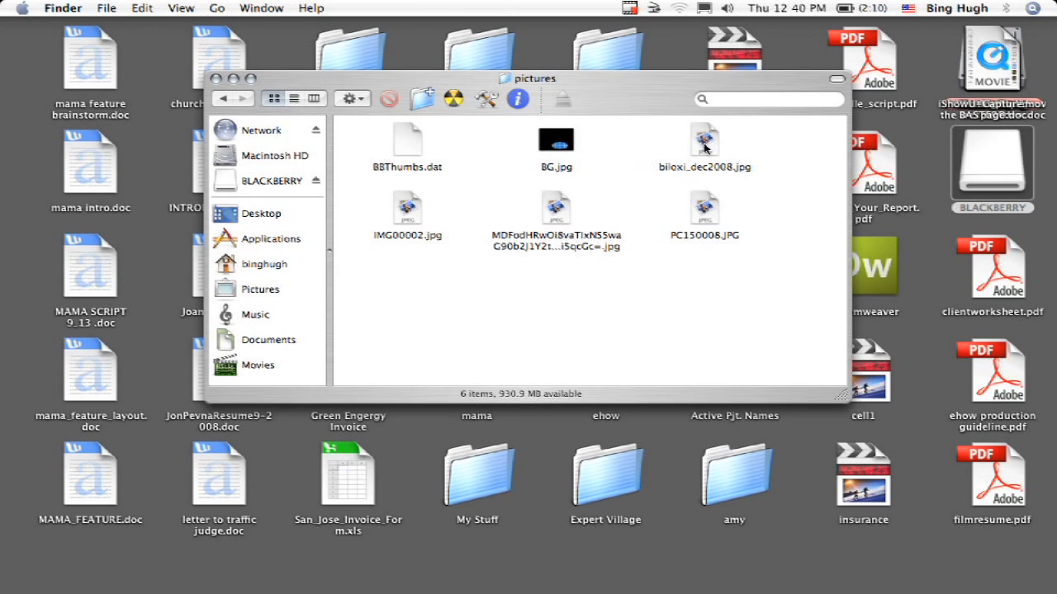
- Drag biloxi_dec2008.jpg to the desktop, close the pictures window, and open the copy in Preview
drag(704, 144, 751, 318)
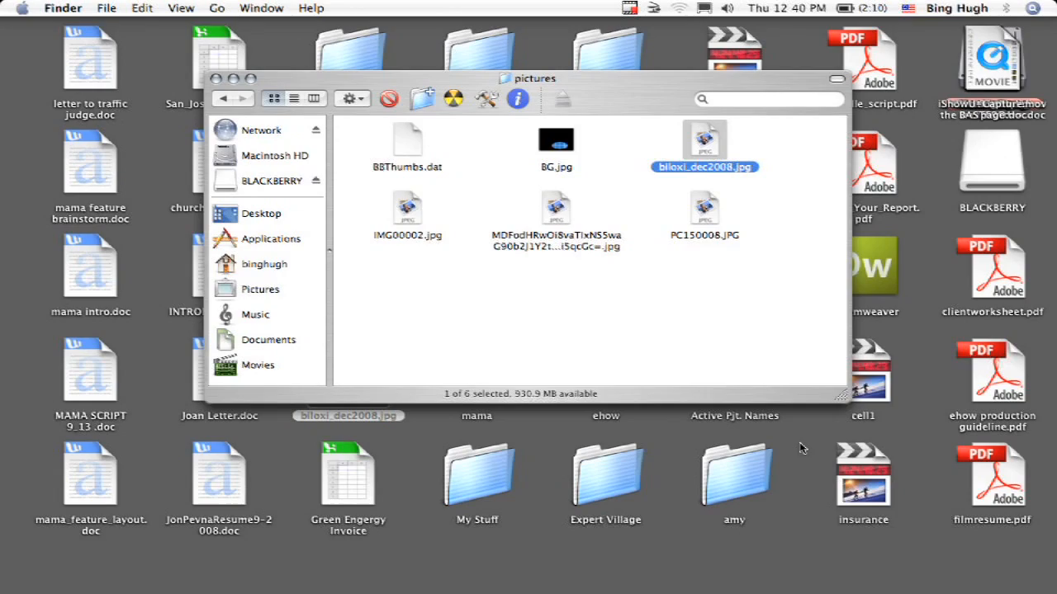
mouse_move(215, 78)
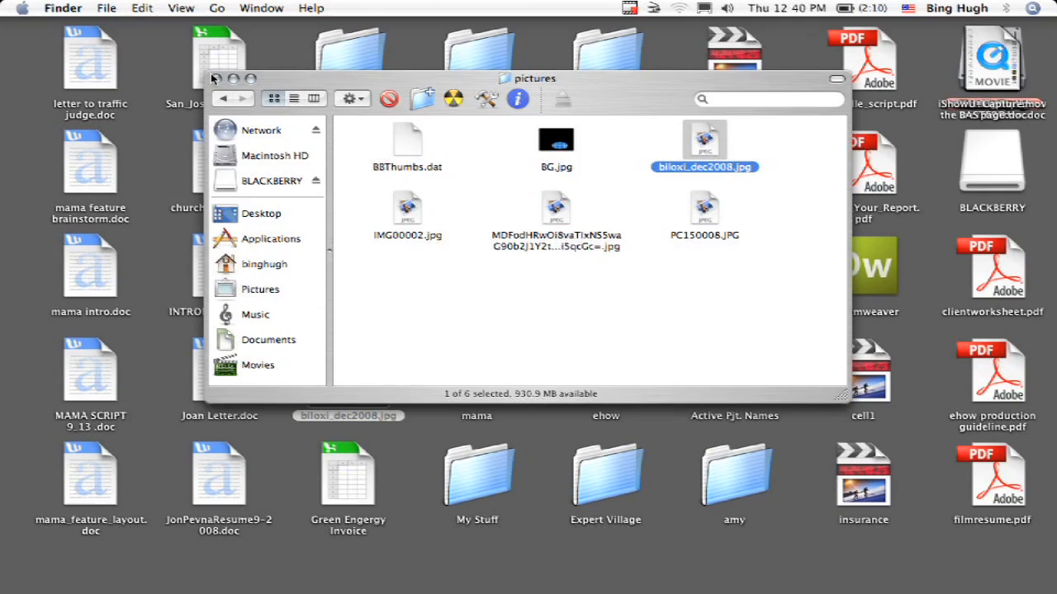
click(216, 80)
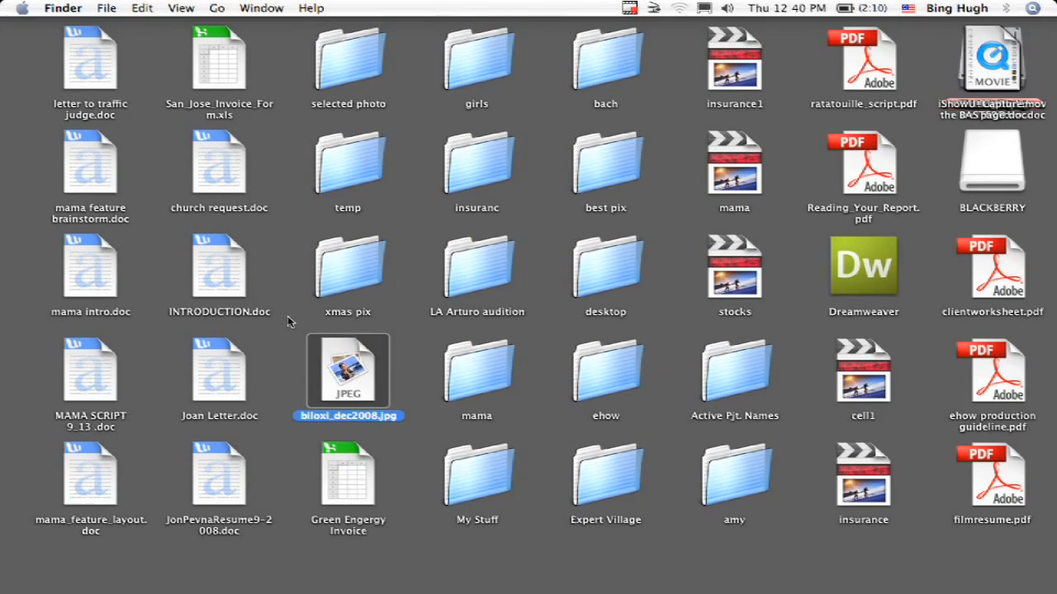
double_click(348, 371)
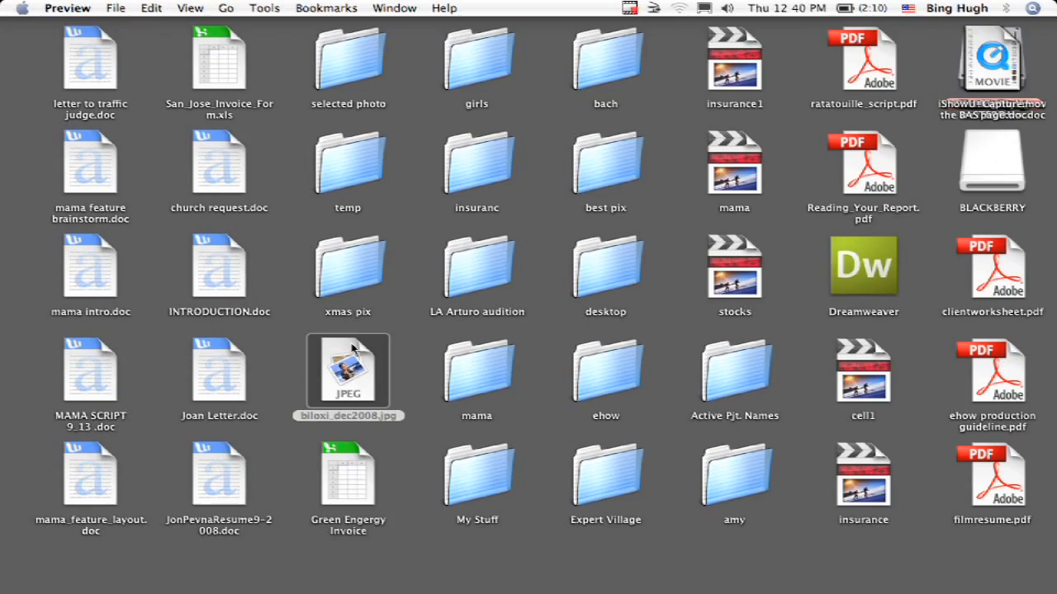
double_click(347, 372)
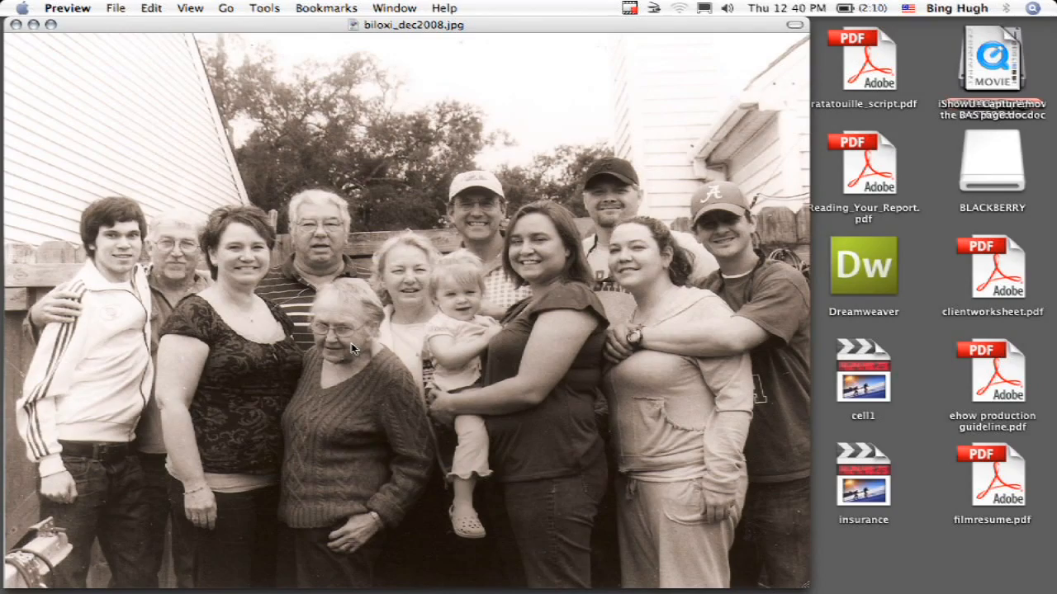